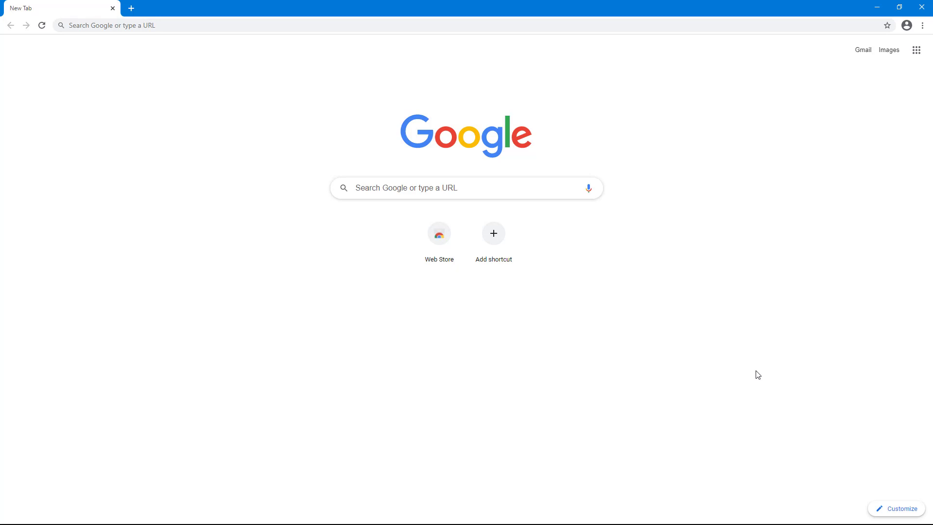
mouse_move(484, 182)
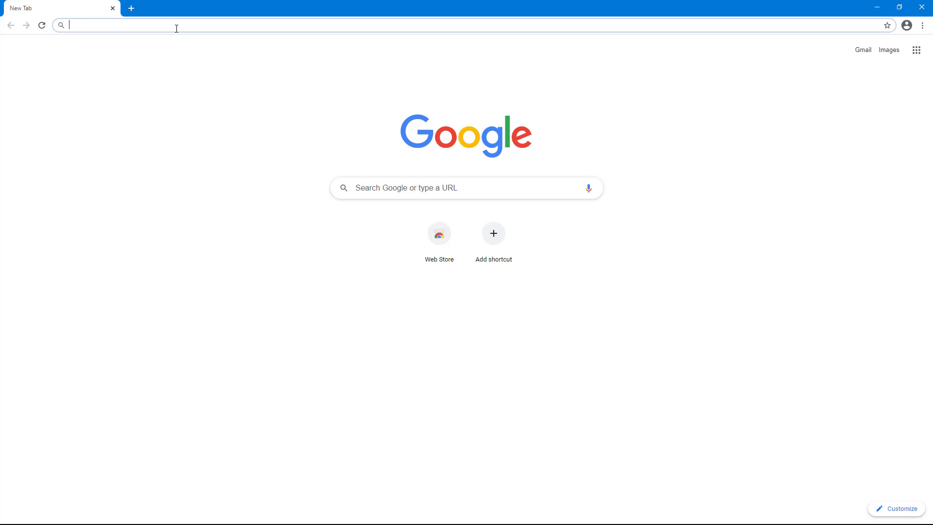
type("www.gm")
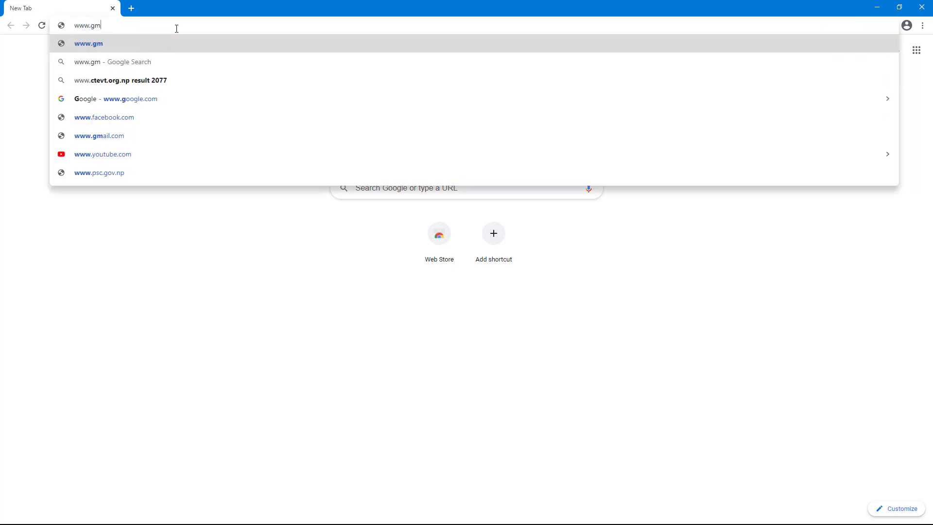
type("ail.com")
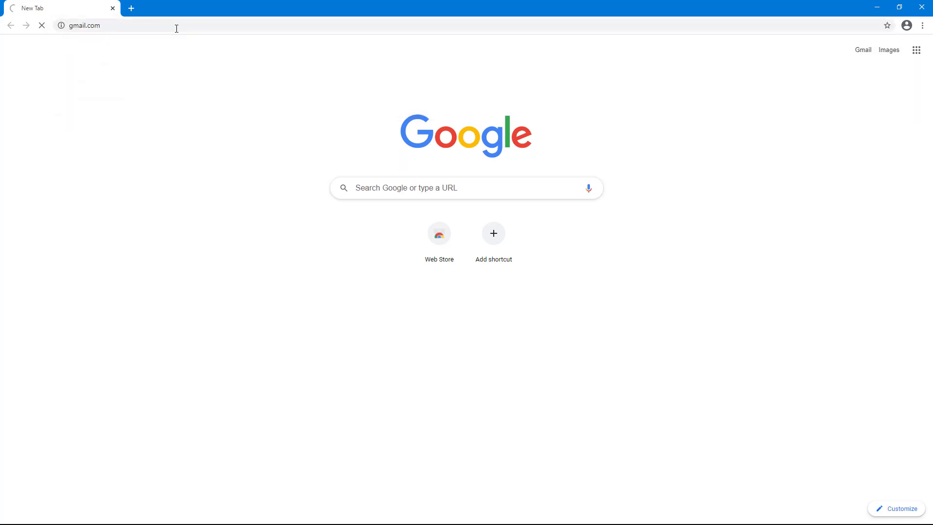
key("Return")
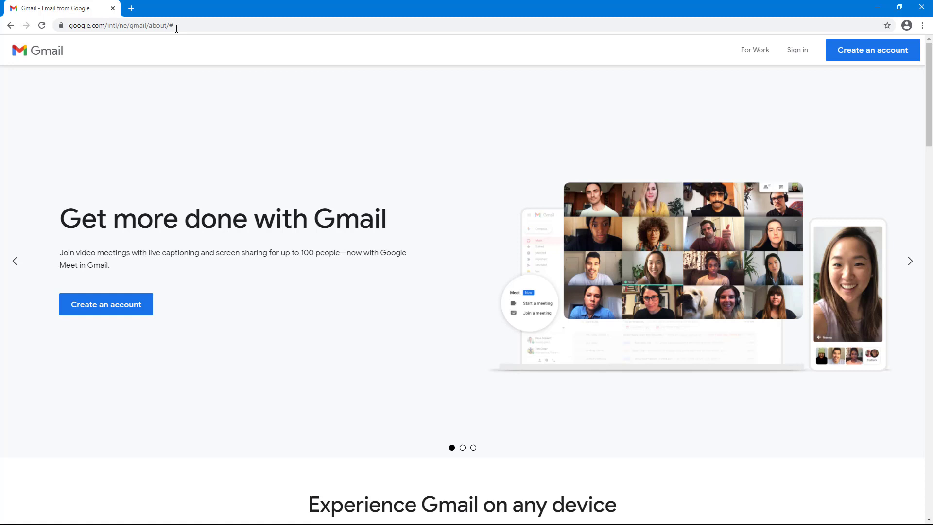
mouse_move(268, 85)
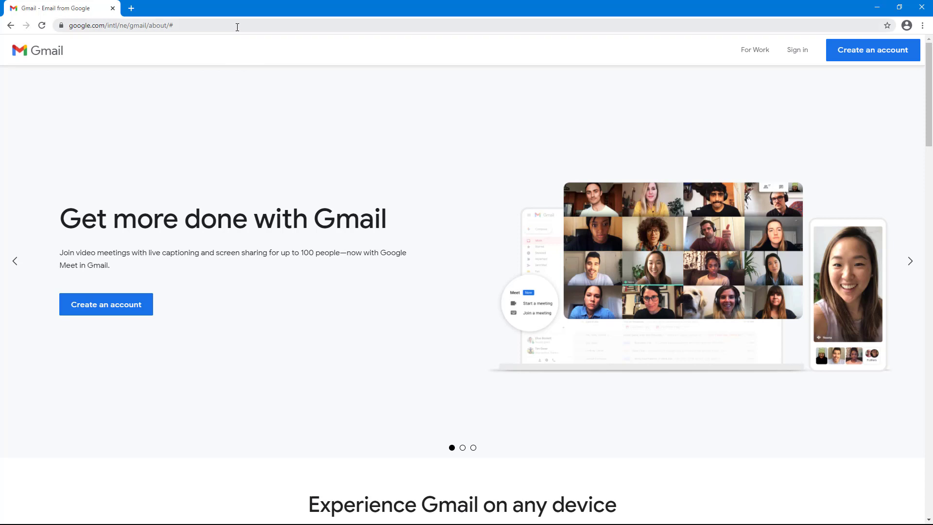
- Replace the Gmail address with youtube.com and load YouTube's home page
left_click(119, 25)
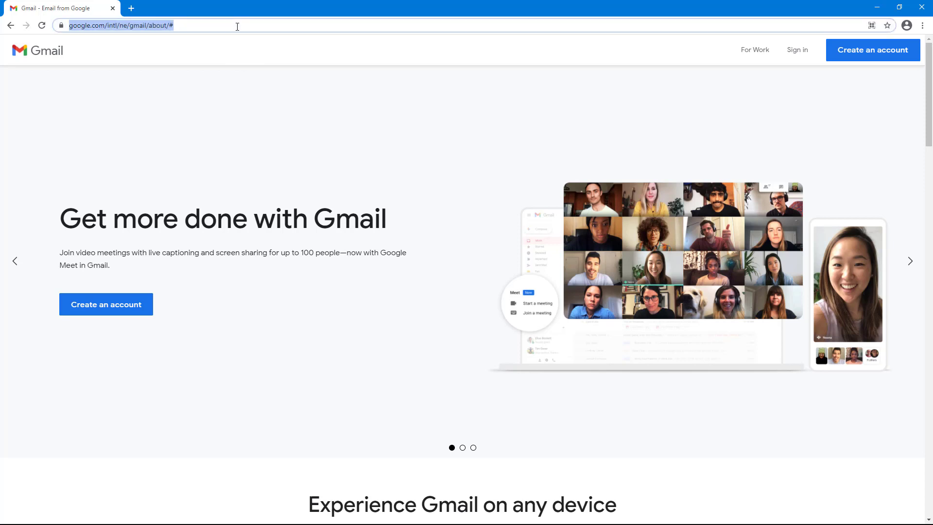
type("www.gmail.com")
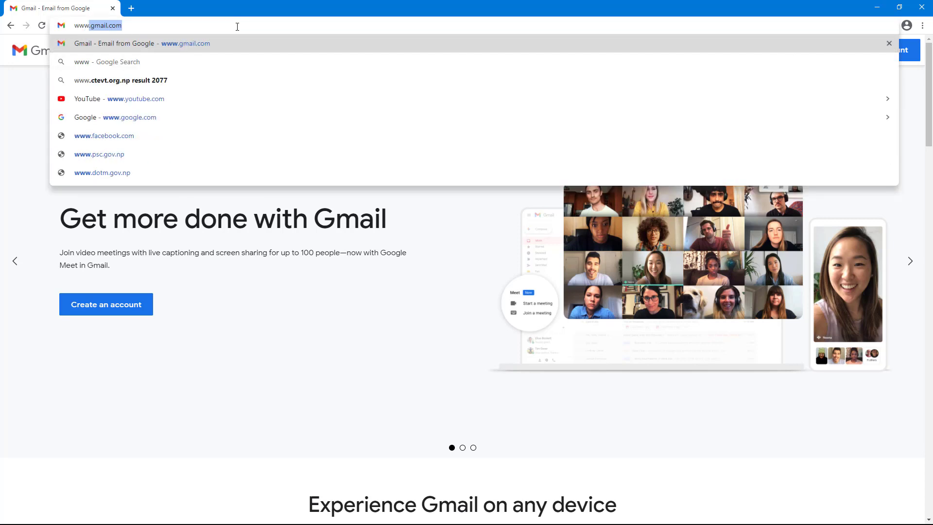
key("ctrl+a")
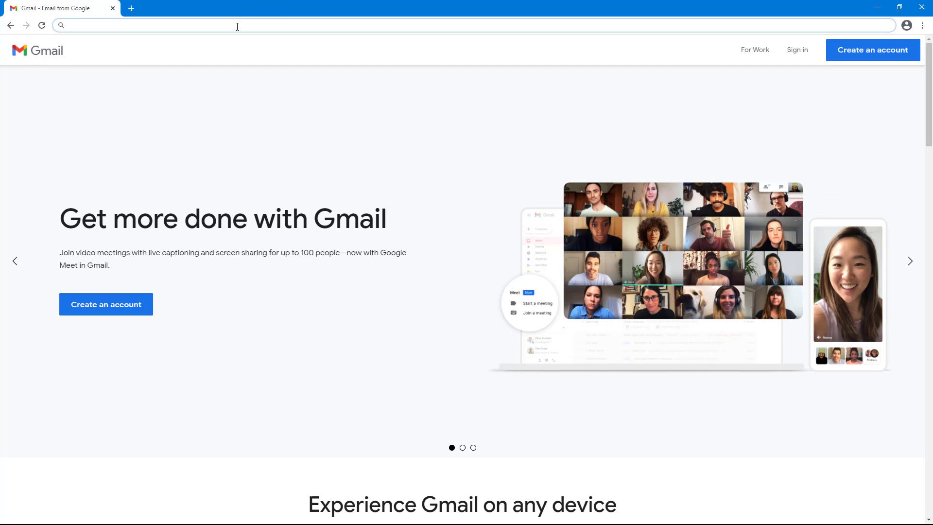
type("youtube.com")
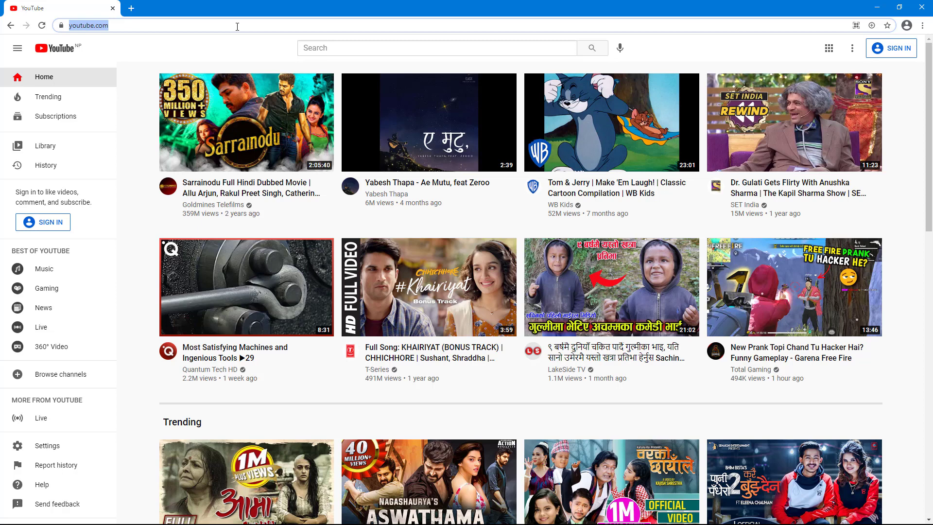
left_click(149, 25)
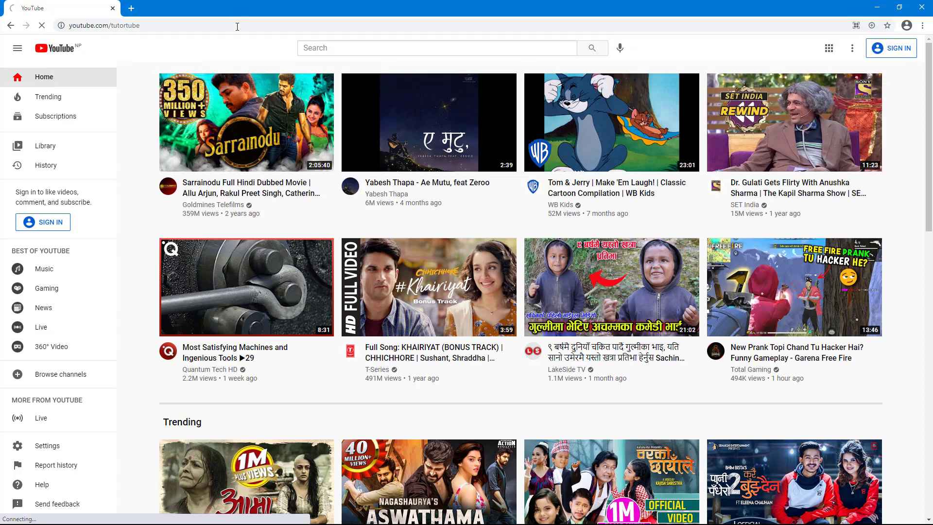
- Let youtube.com/tutortube load to show the TutorTube channel home
left_click(104, 25)
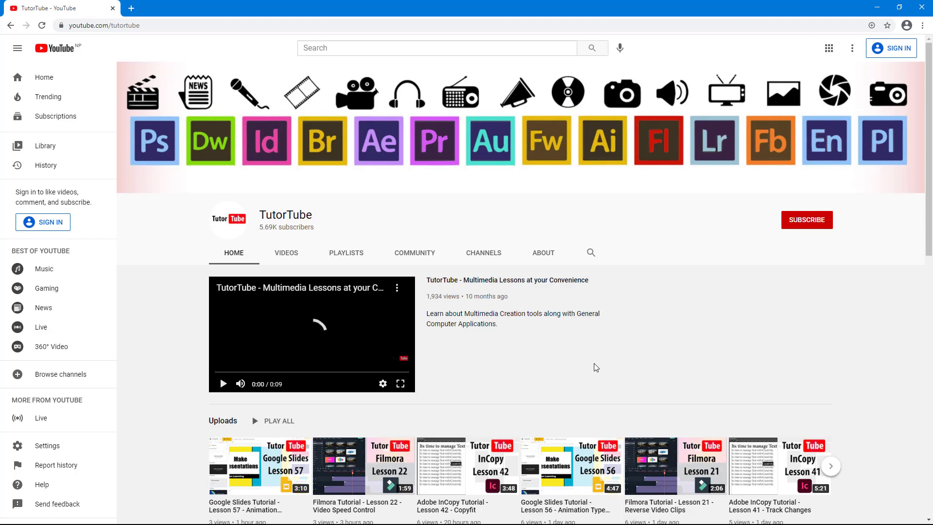
mouse_move(489, 293)
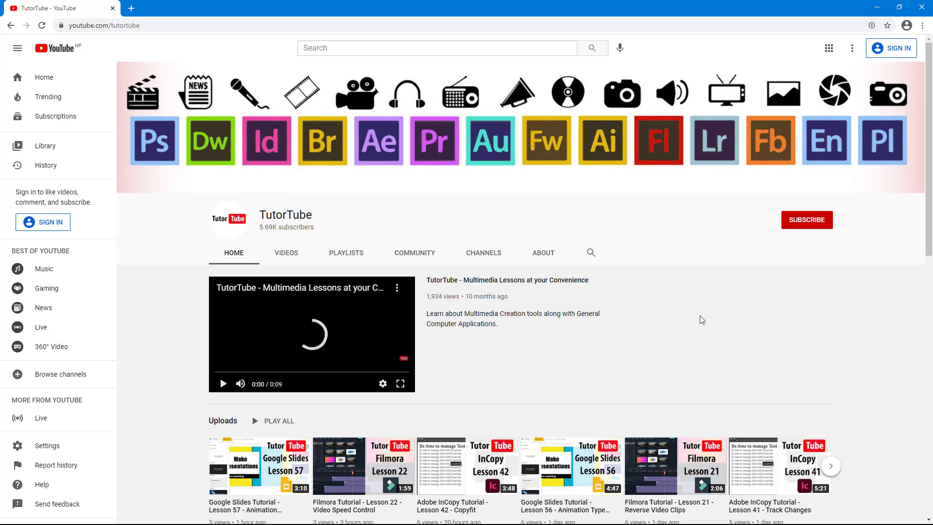
mouse_move(769, 345)
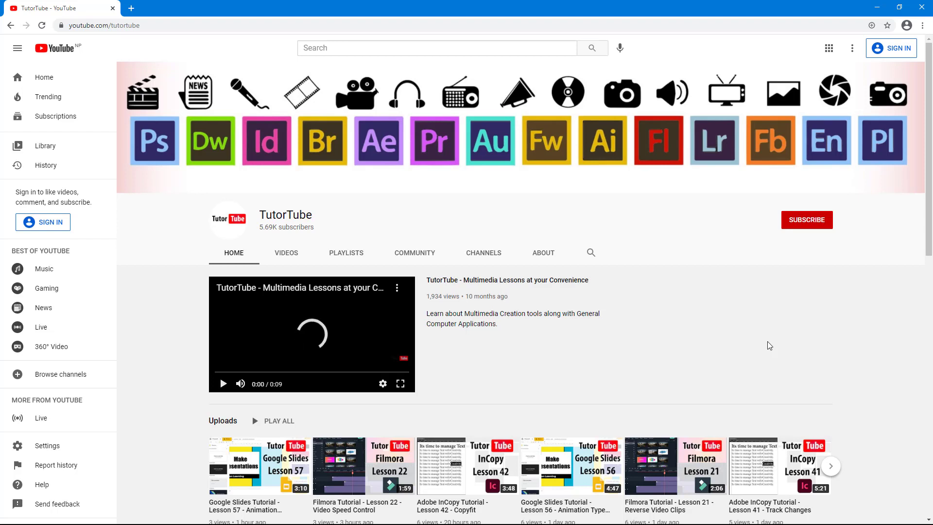
- Replace the channel address with meet.google.com and load the Google Meet page
key("ctrl+l")
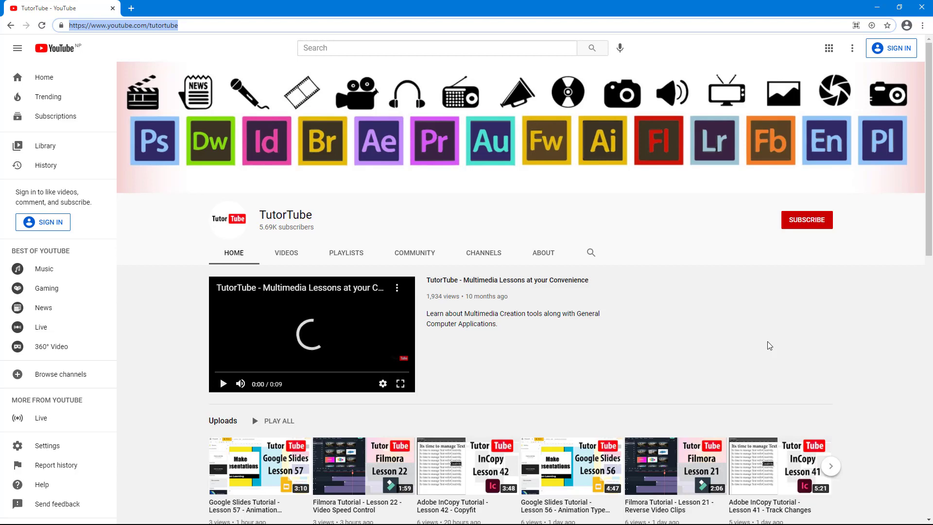
type("meet.google.com")
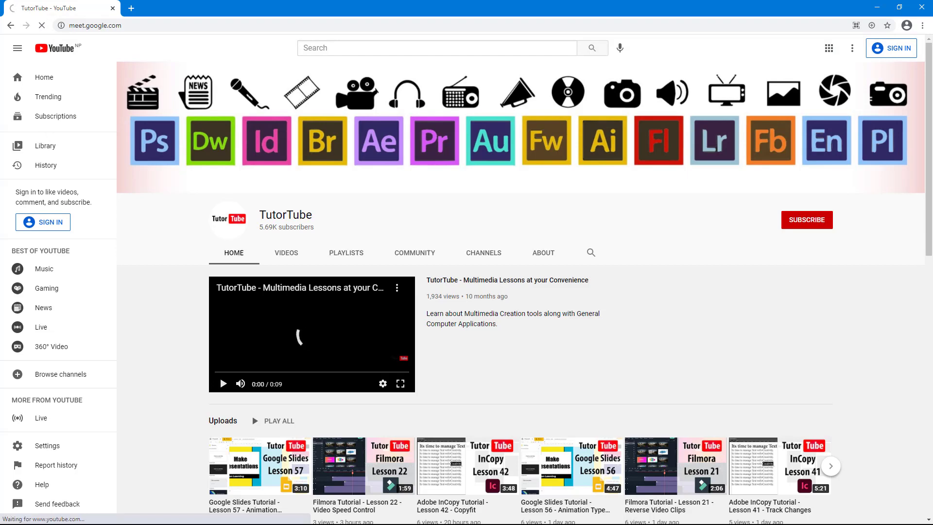
left_click(90, 24)
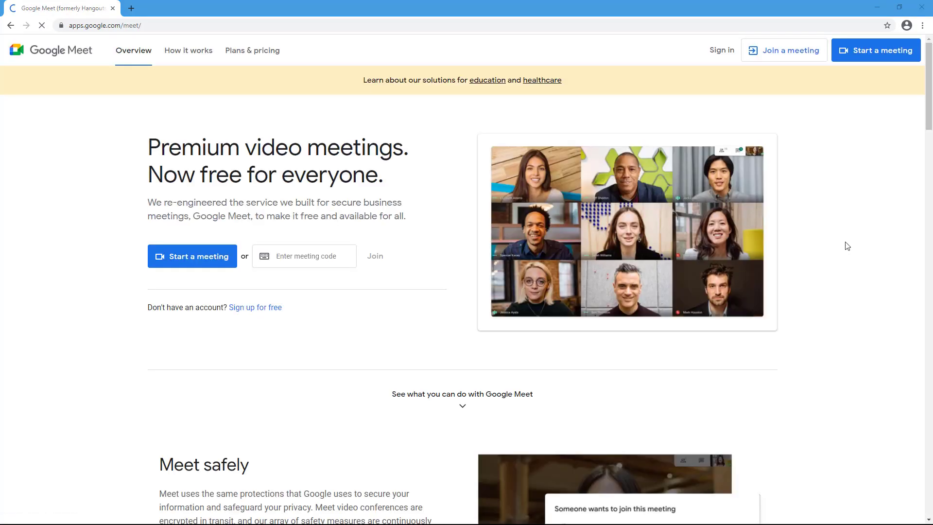